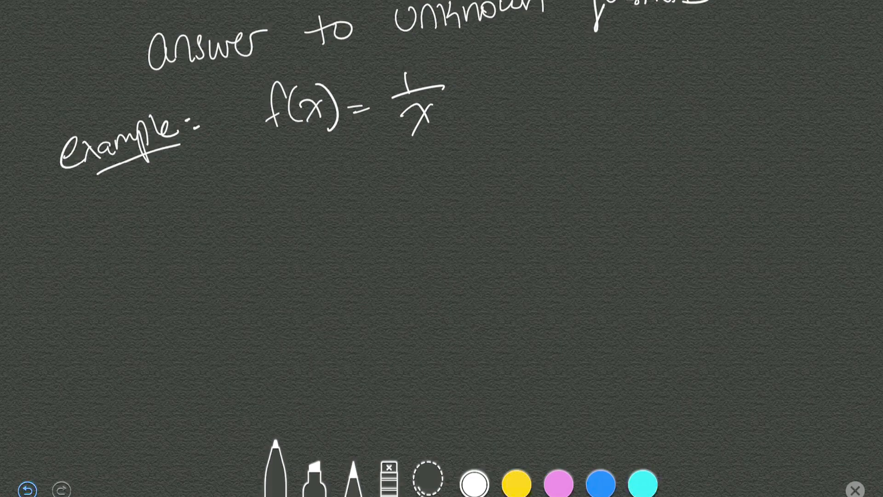
Handwrite x = 1 in white below 'example:' as the first input for f(x) = 1/x.
drag(118, 186, 197, 202)
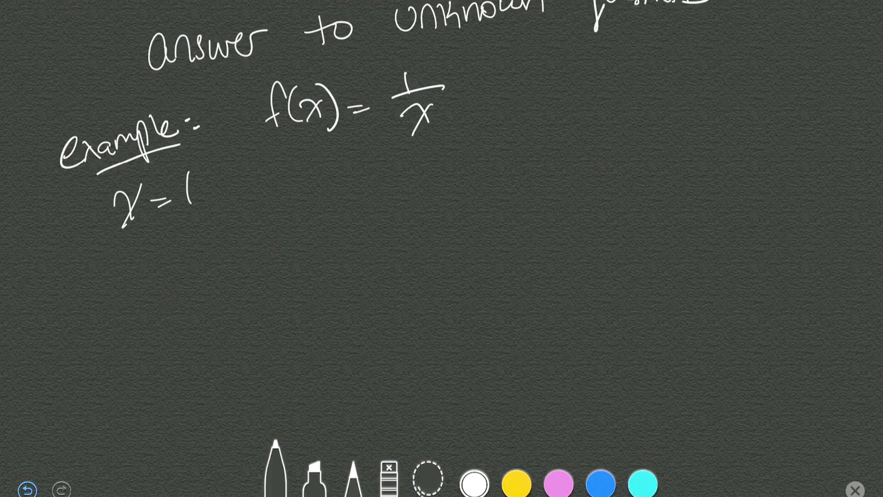